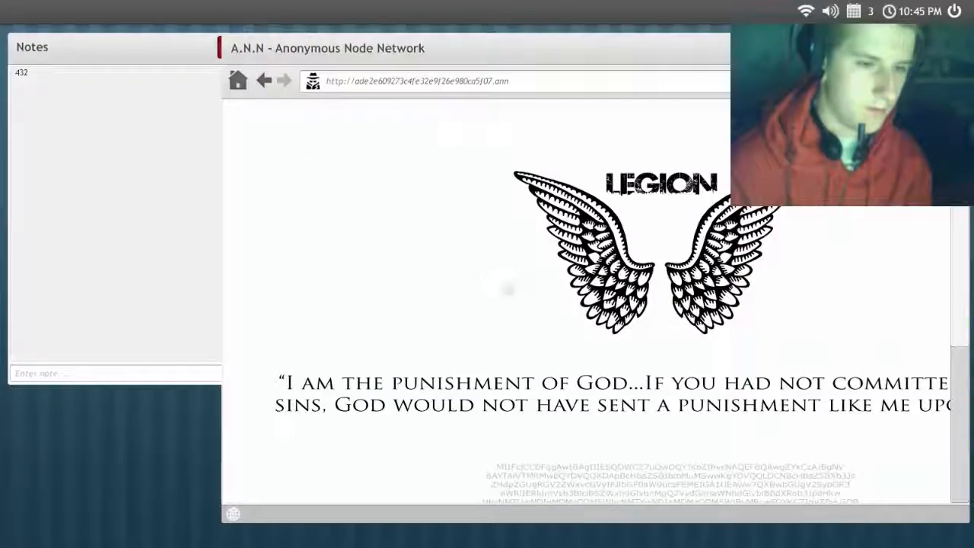
# Scroll up and down through the Legion page content before returning to the wiki index
pyautogui.scroll(-3)
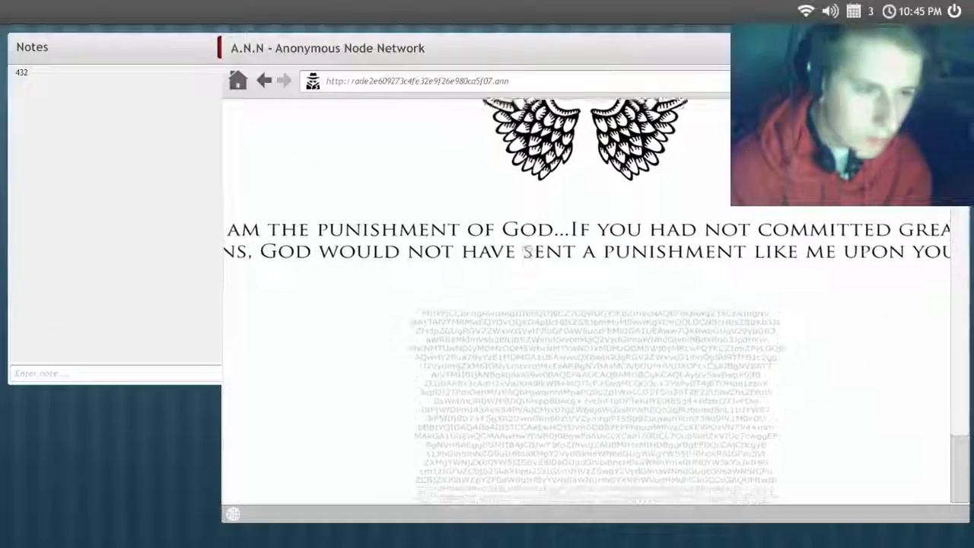
pyautogui.scroll(-3)
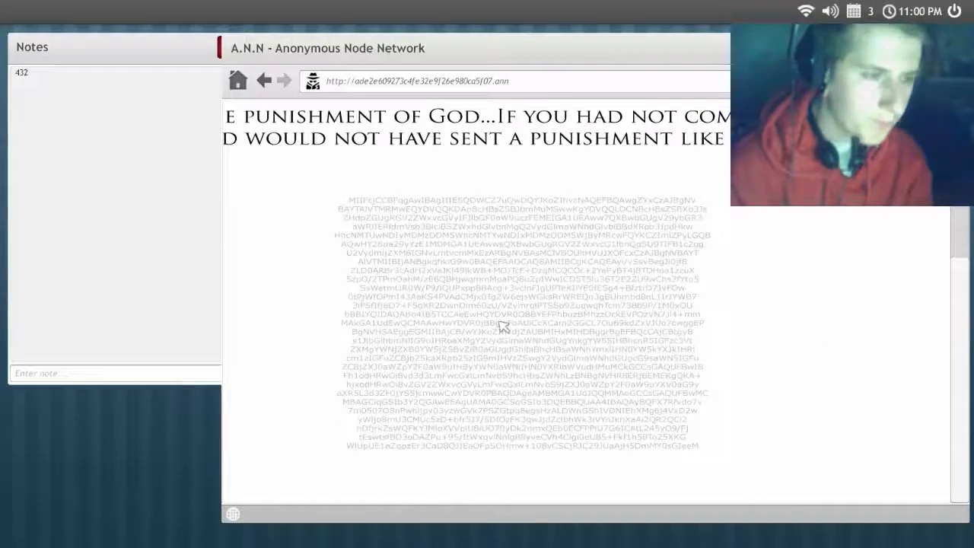
pyautogui.scroll(3)
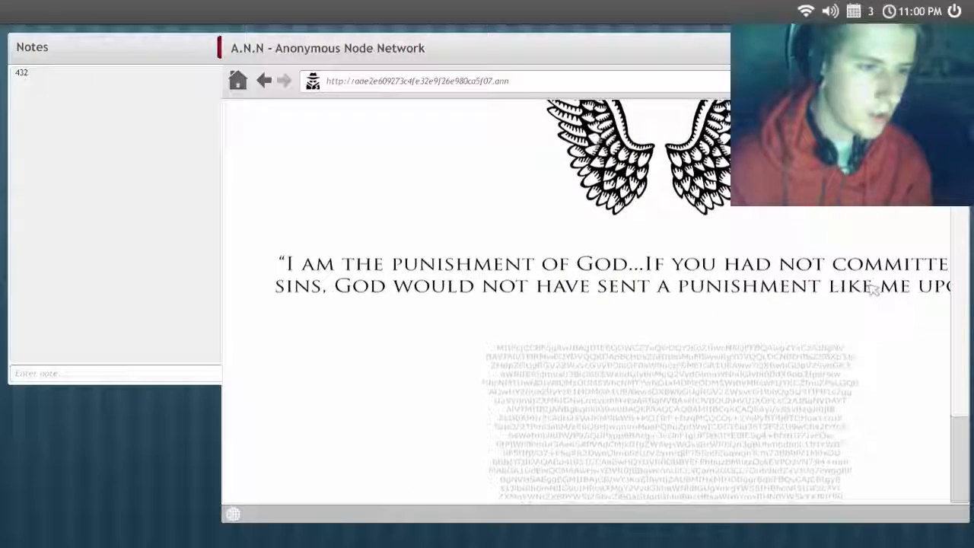
pyautogui.scroll(-3)
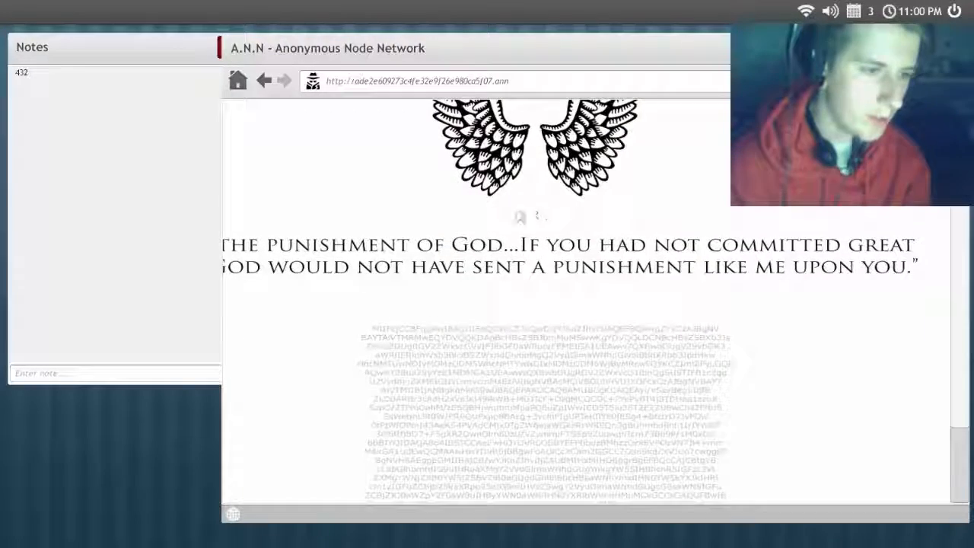
pyautogui.scroll(-3)
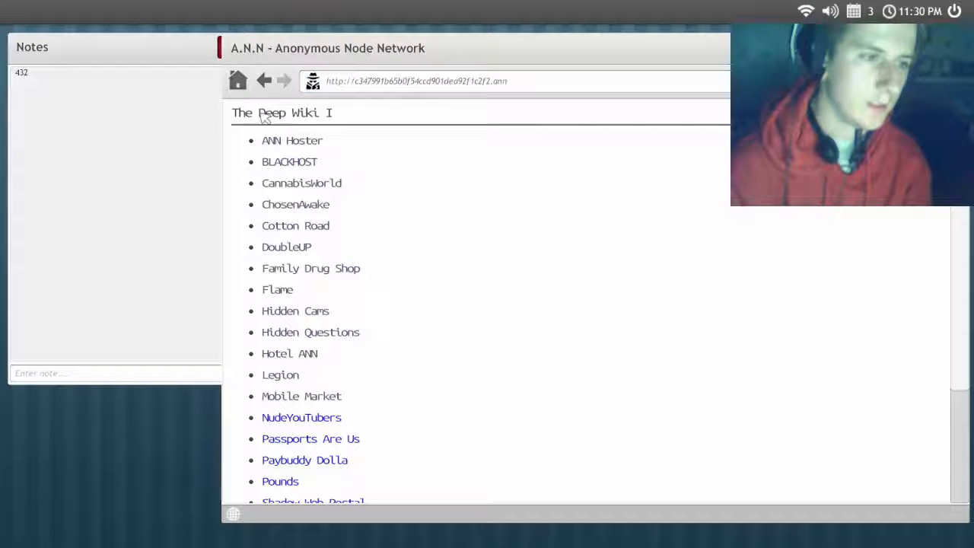
pyautogui.click(301, 417)
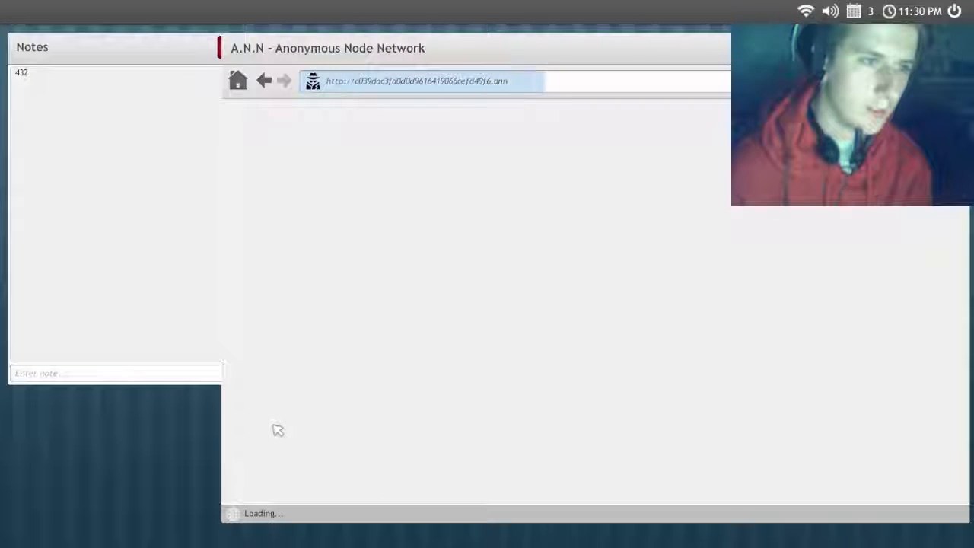
pyautogui.moveTo(280, 148)
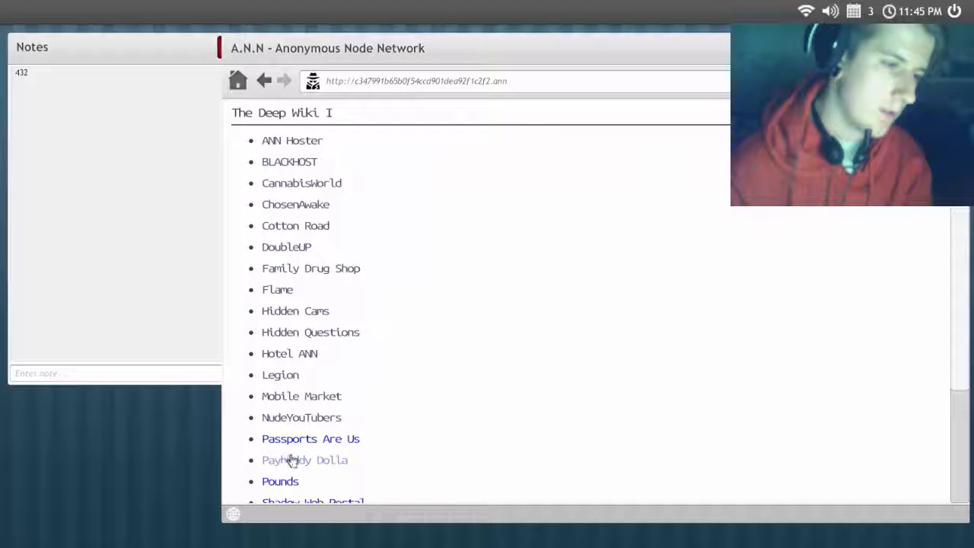
pyautogui.click(305, 459)
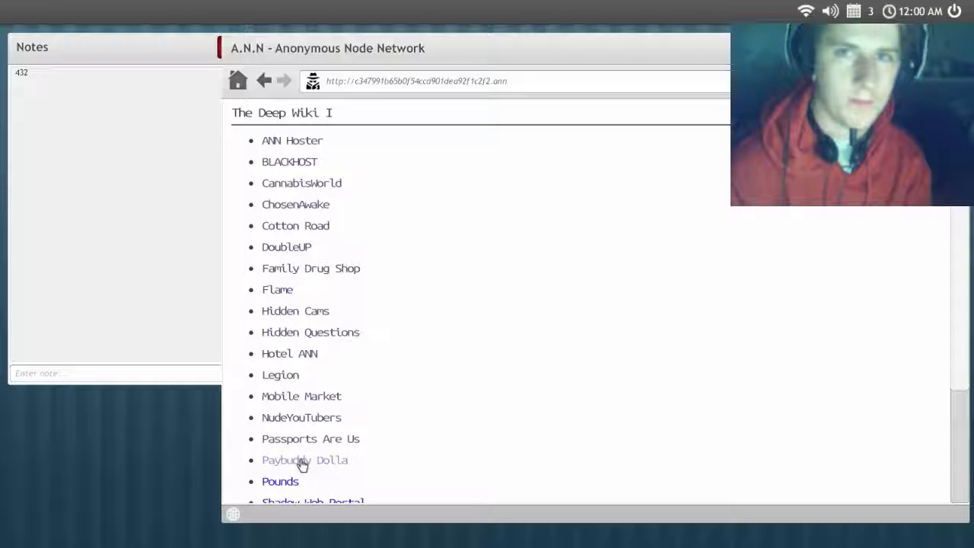
# Follow a Deep Wiki I link through to the Shadow Web gateway page offering access for $200
pyautogui.click(304, 459)
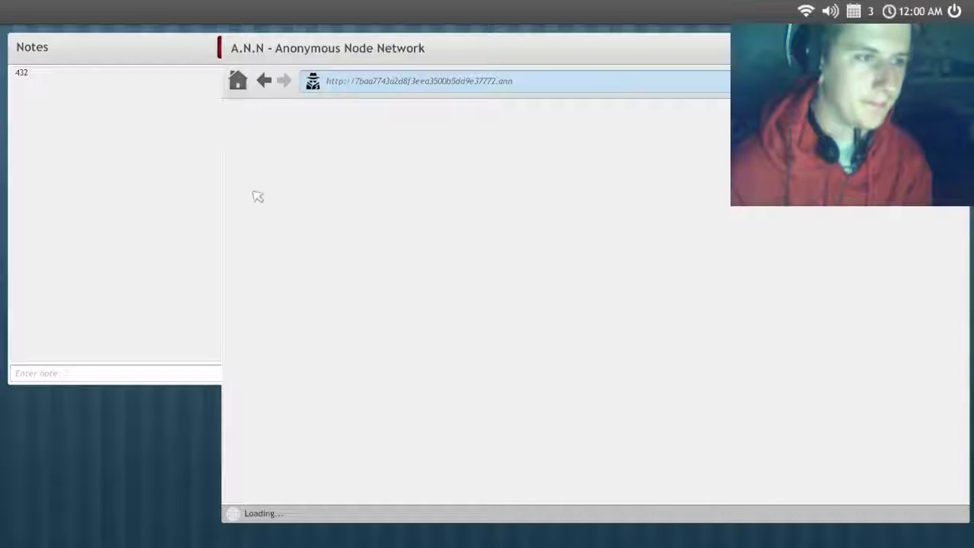
pyautogui.click(265, 81)
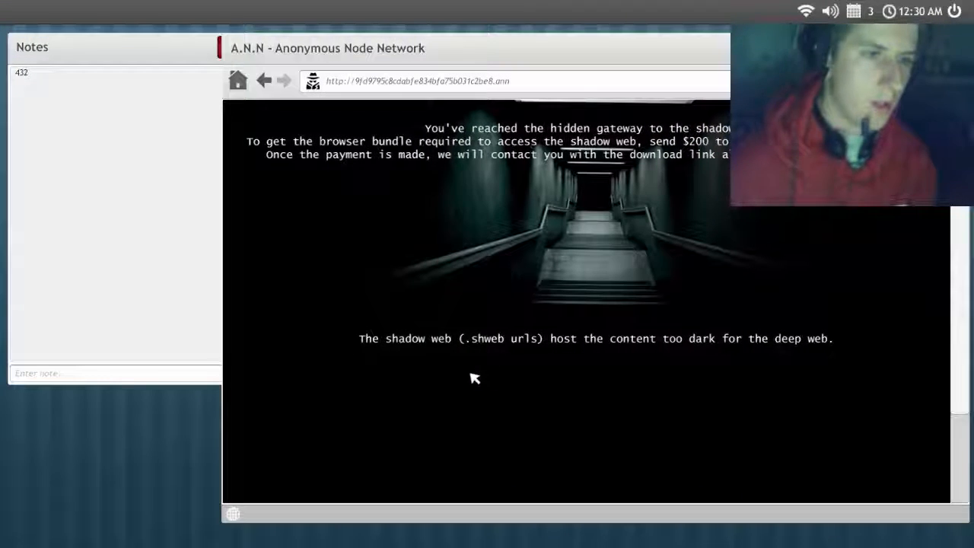
pyautogui.moveTo(508, 385)
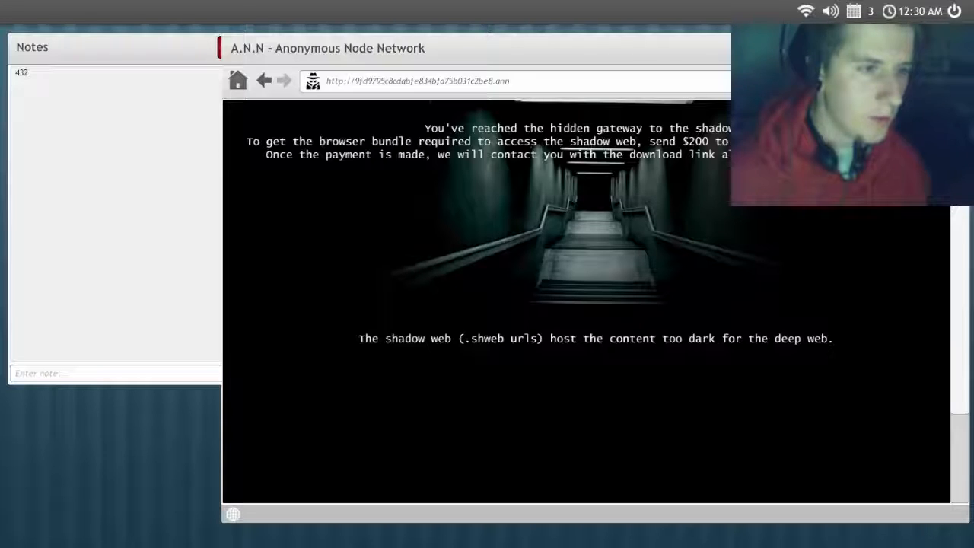
pyautogui.moveTo(700, 161)
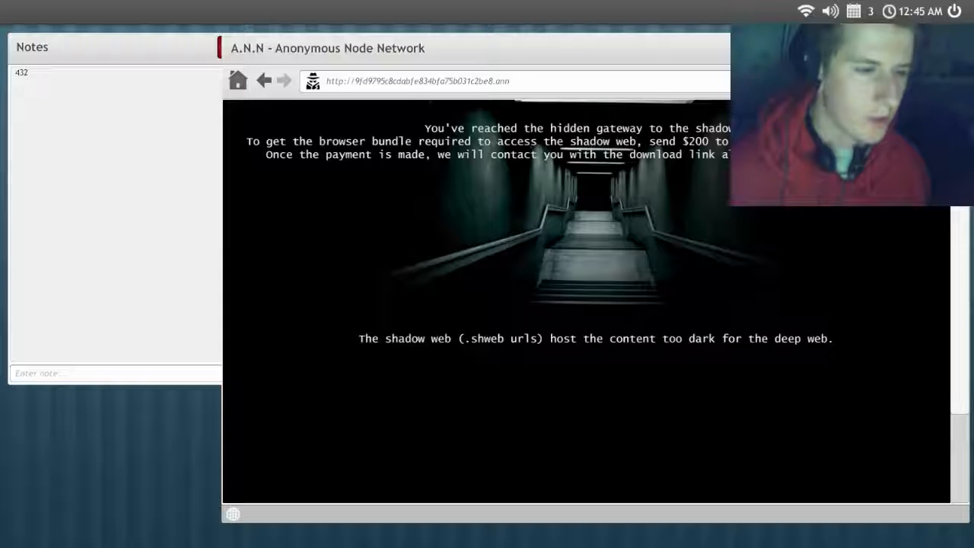
pyautogui.moveTo(522, 345)
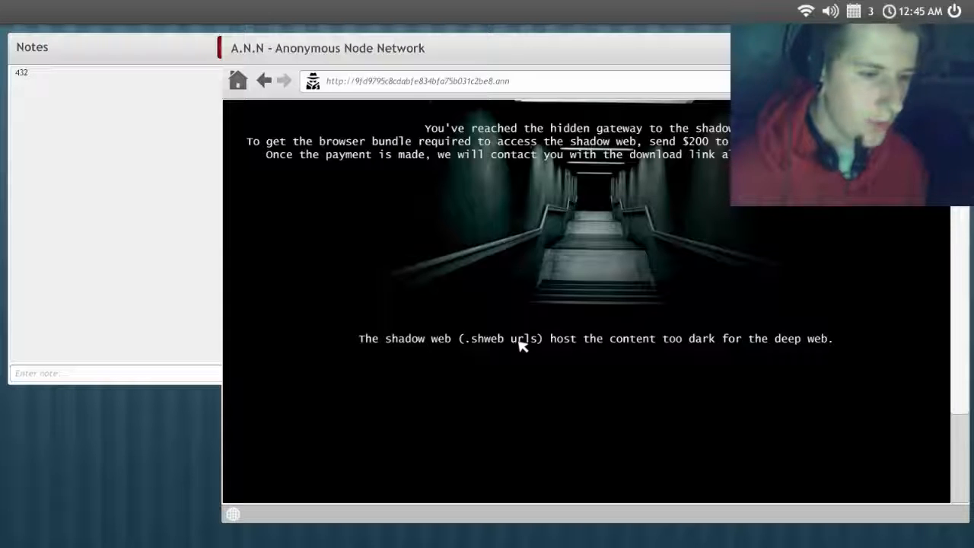
pyautogui.moveTo(581, 347)
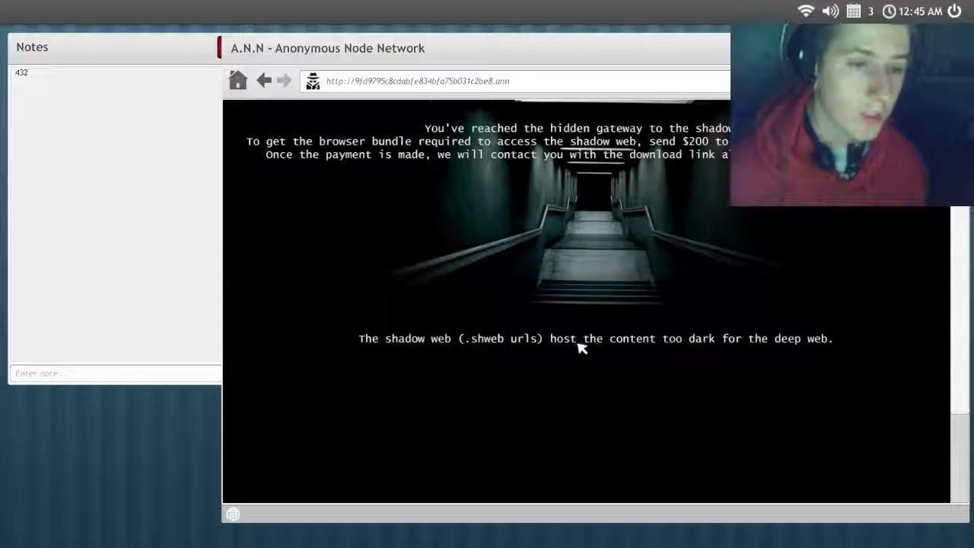